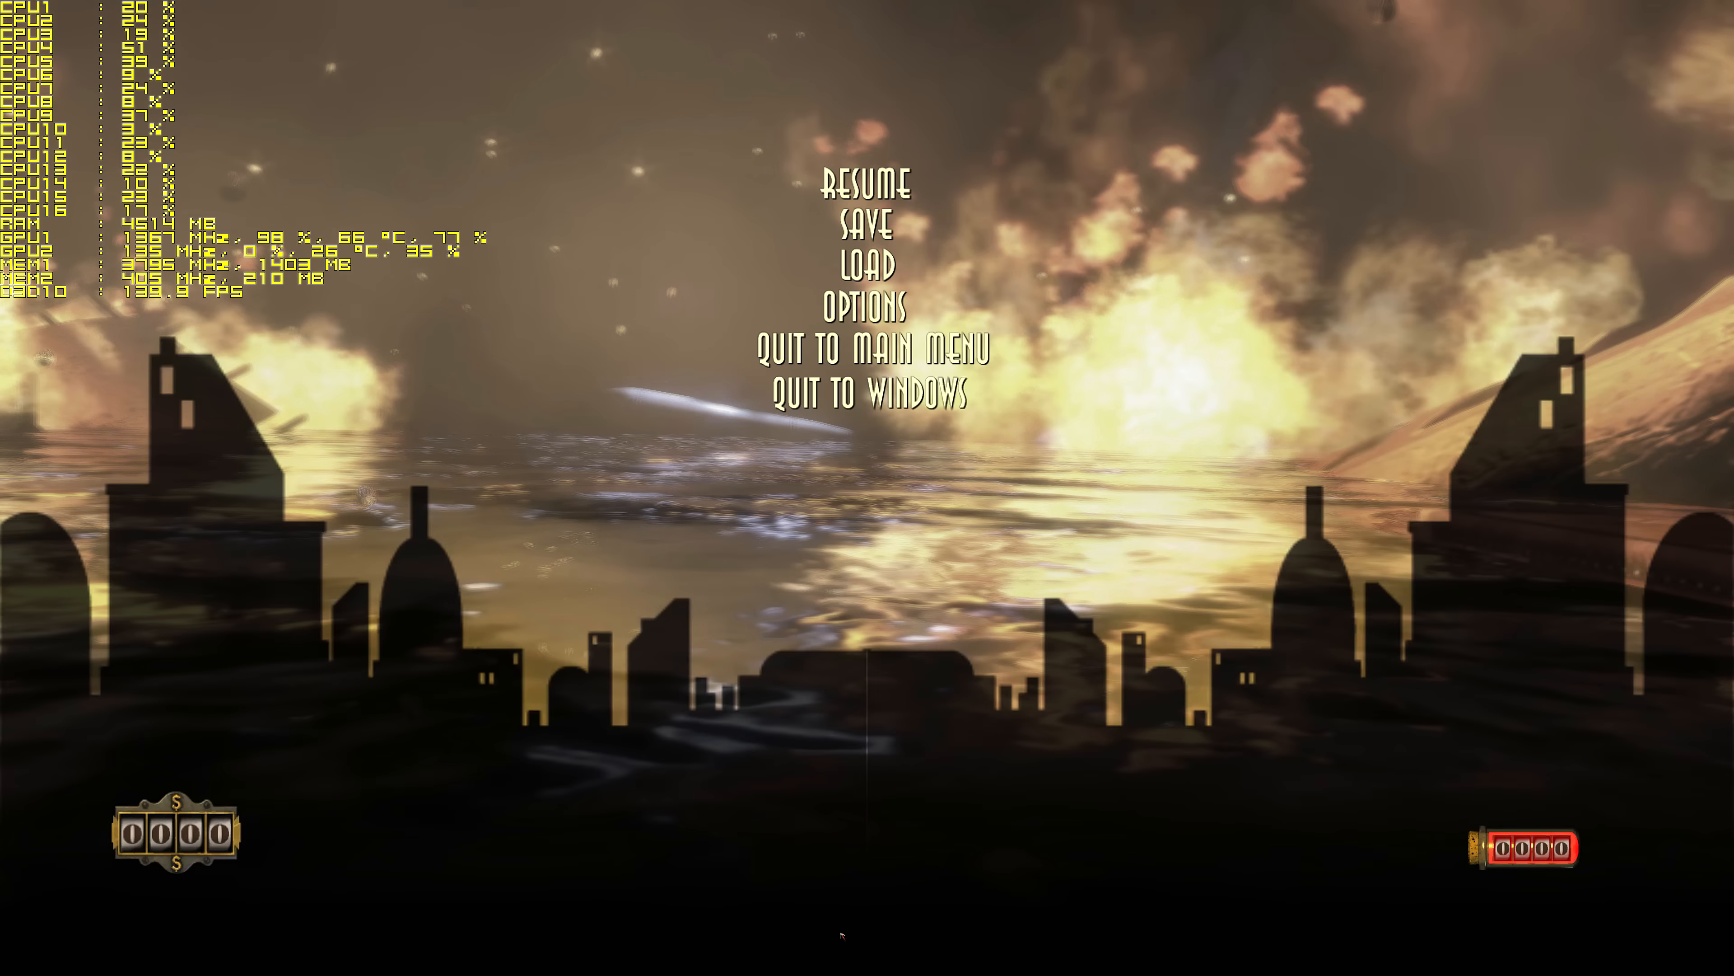
pyautogui.click(865, 190)
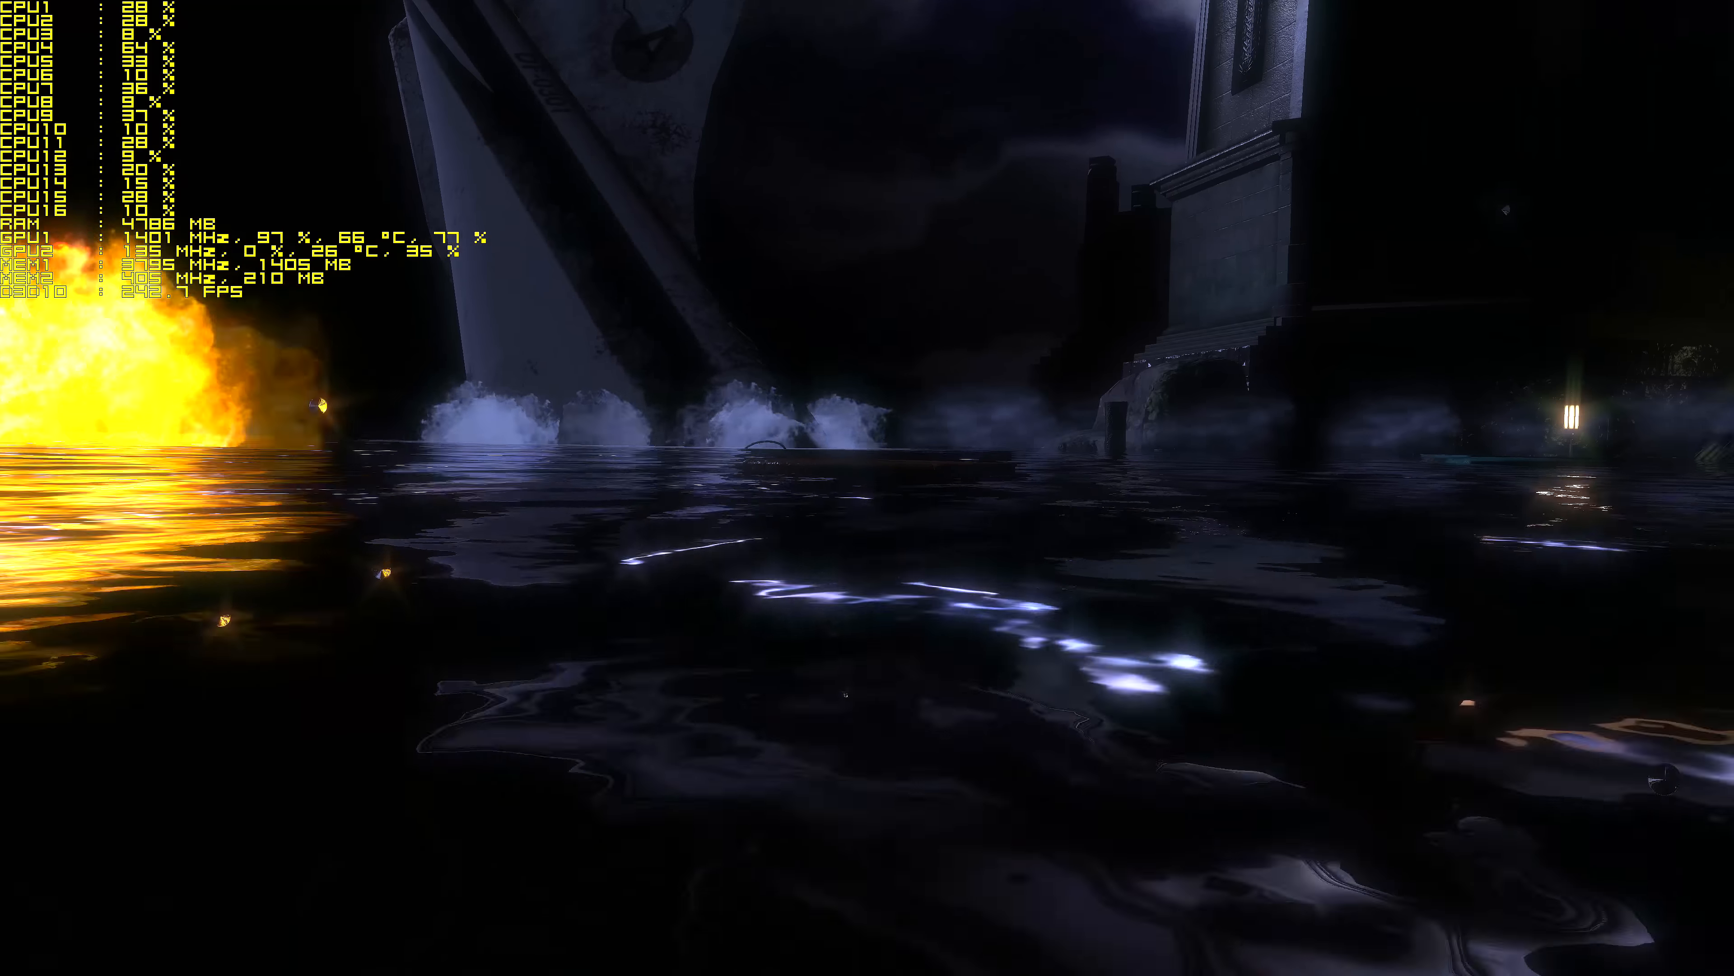